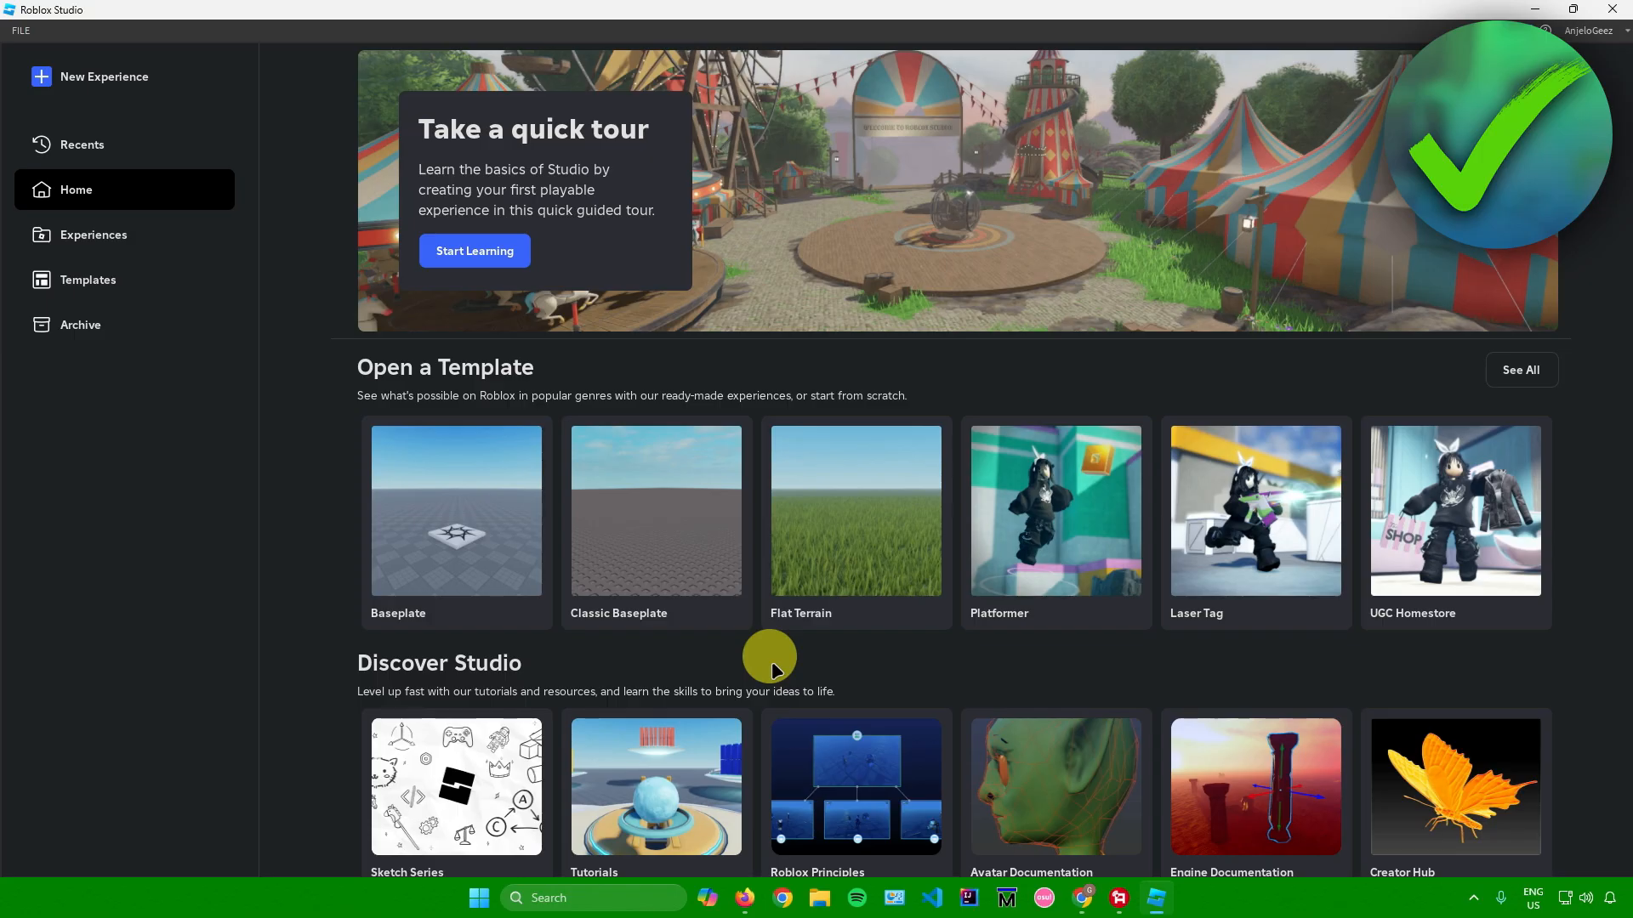
mouse_move(844, 543)
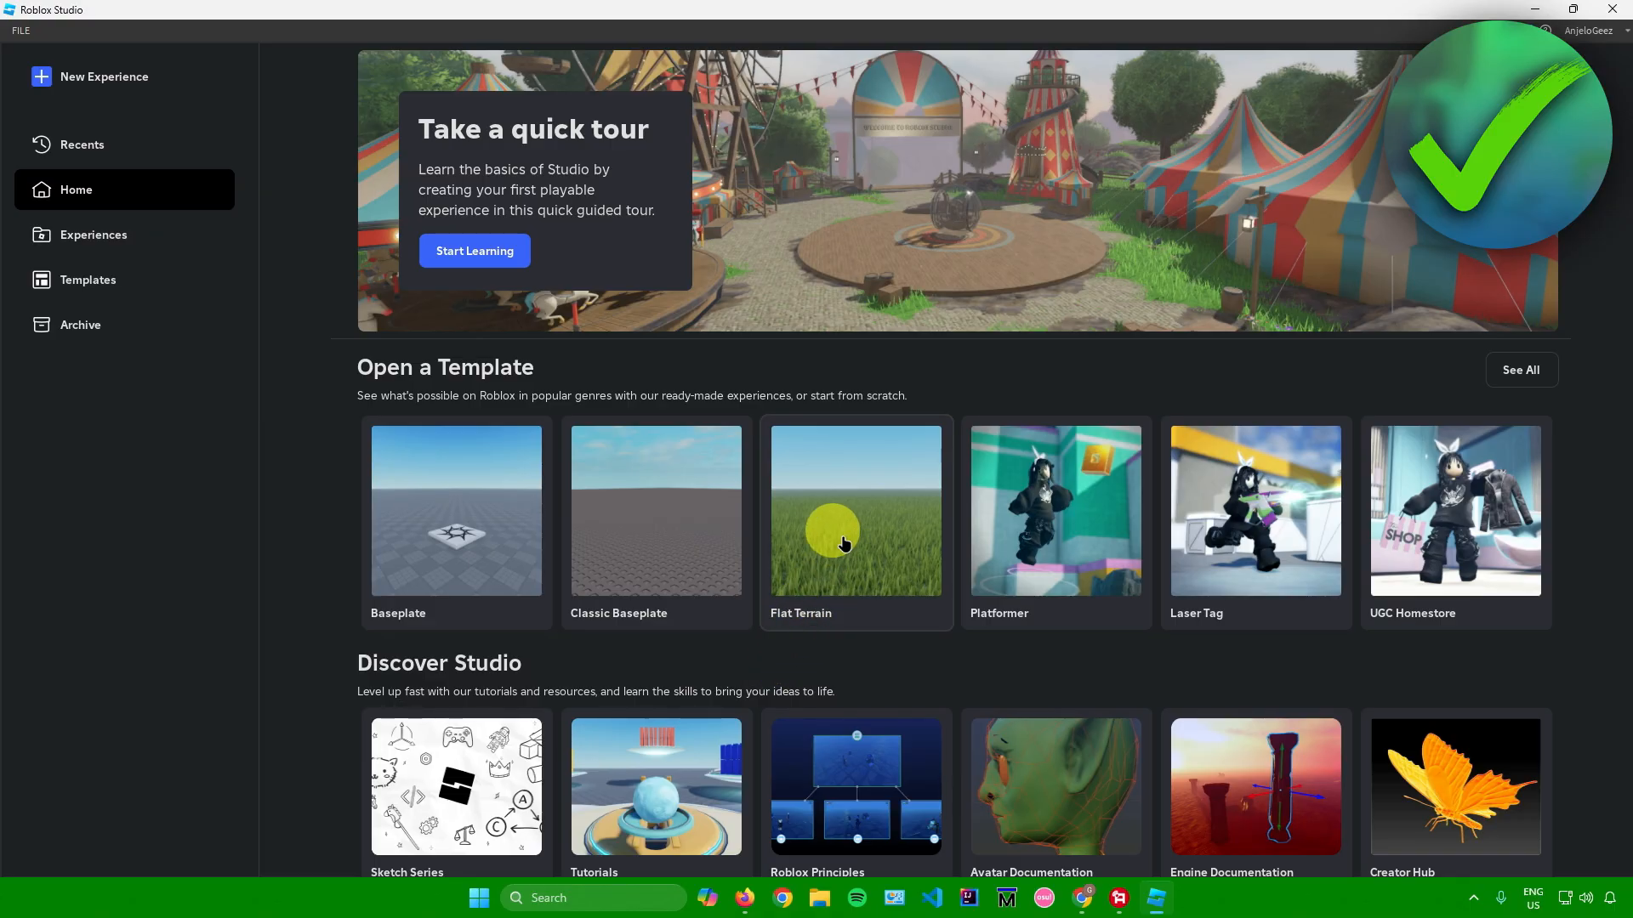
mouse_move(851, 521)
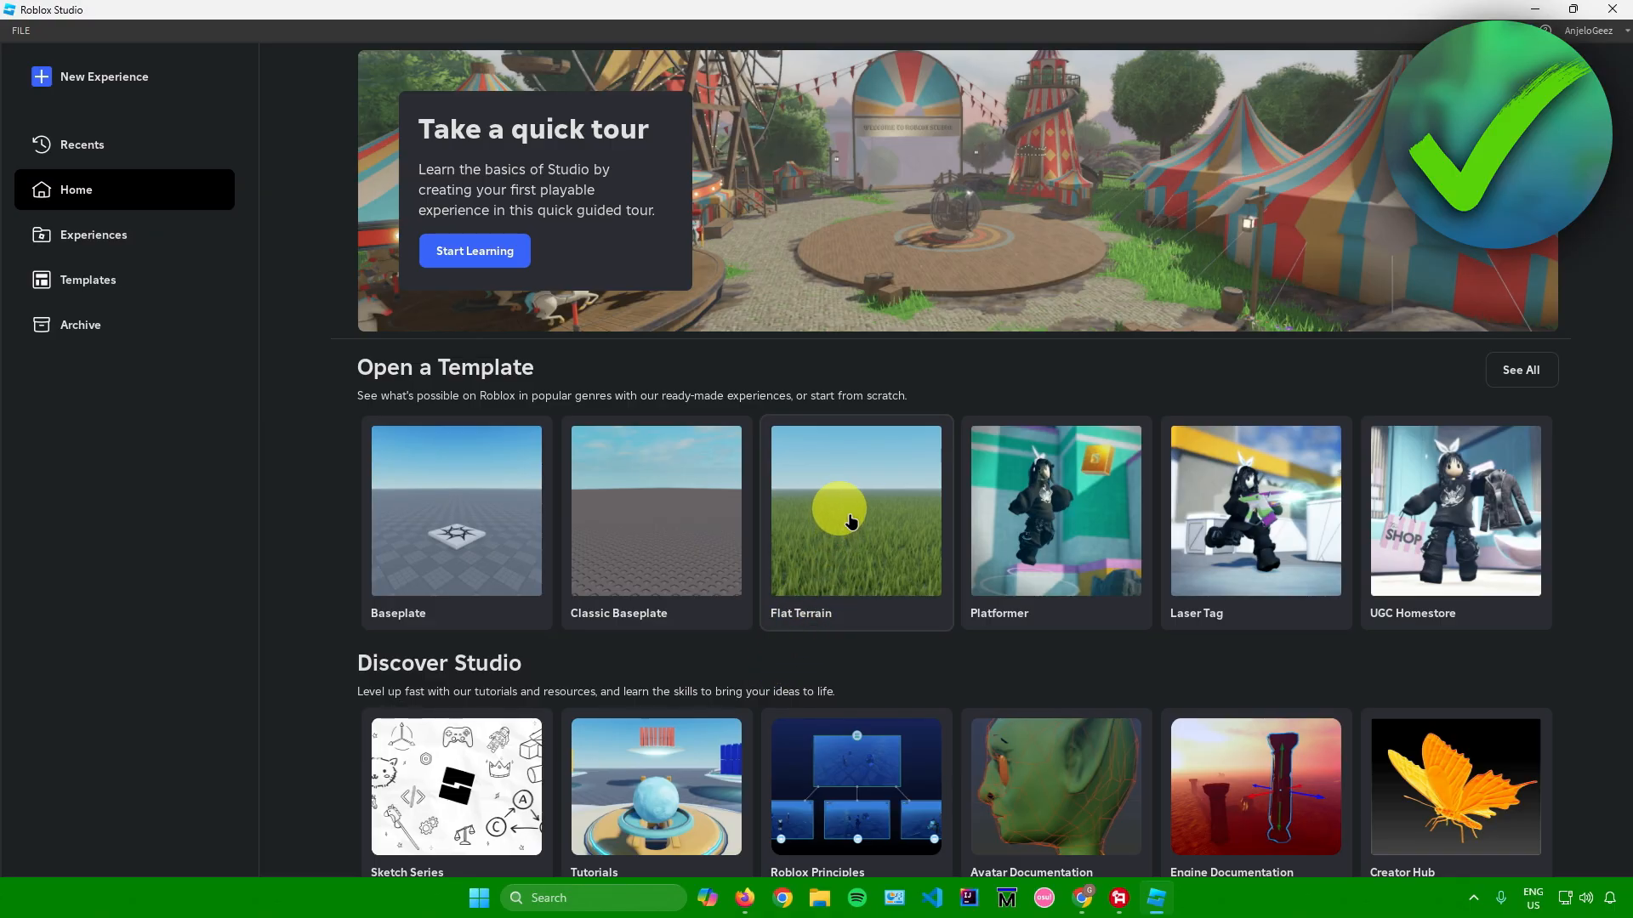
Create a Flat Terrain place and activate the Terrain Editor's Fill tool on the Edit tab.
click(854, 510)
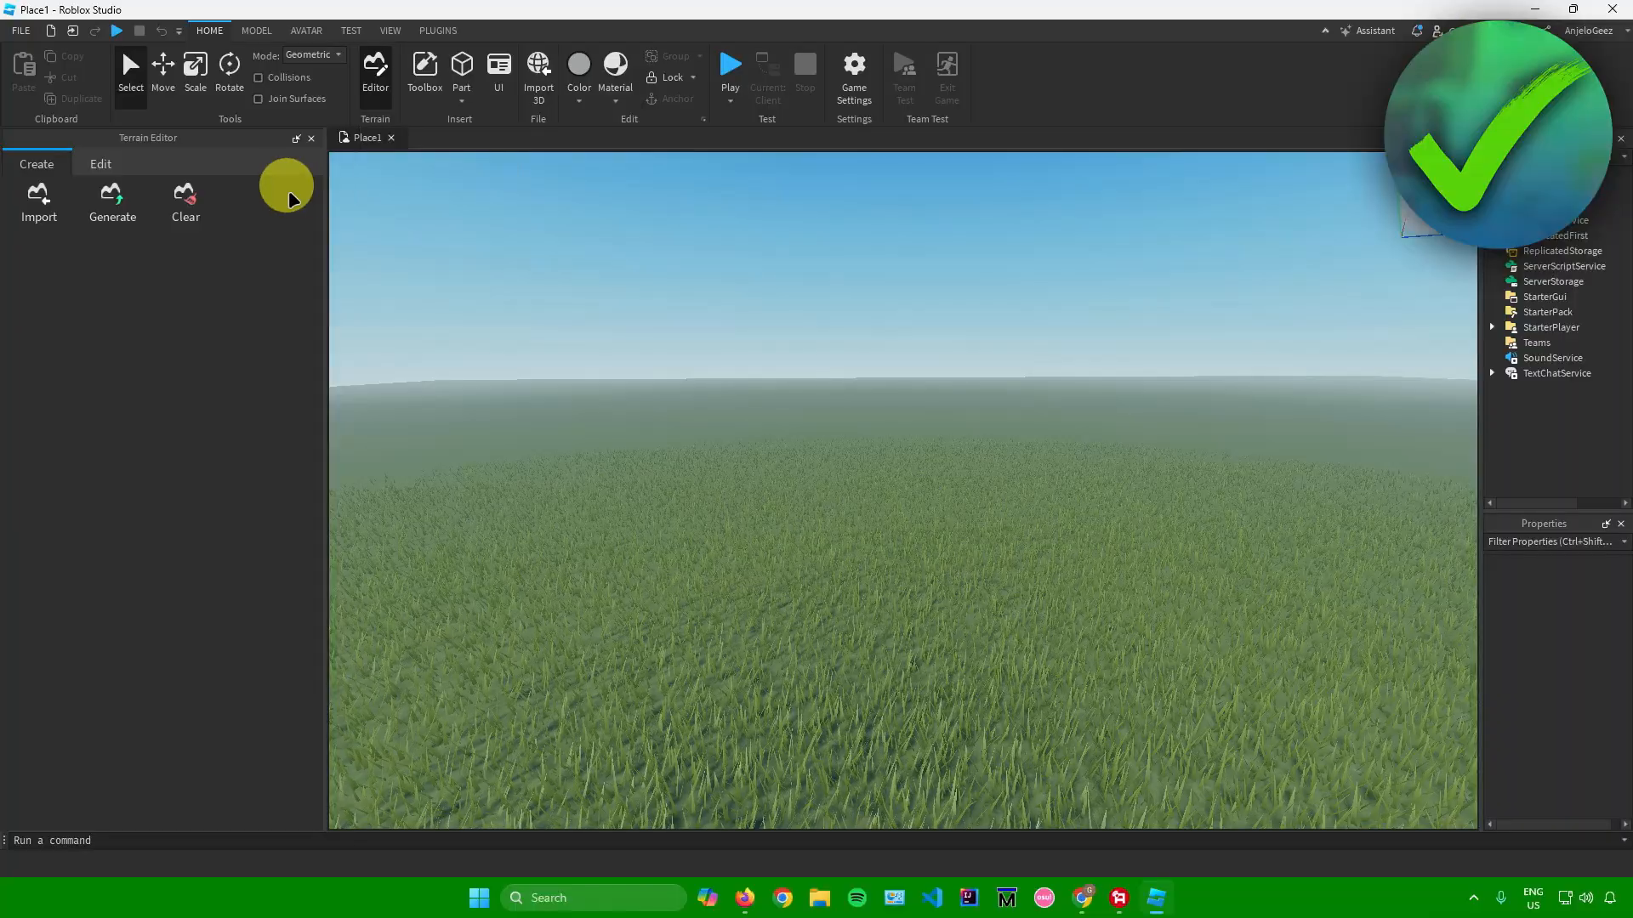
click(100, 163)
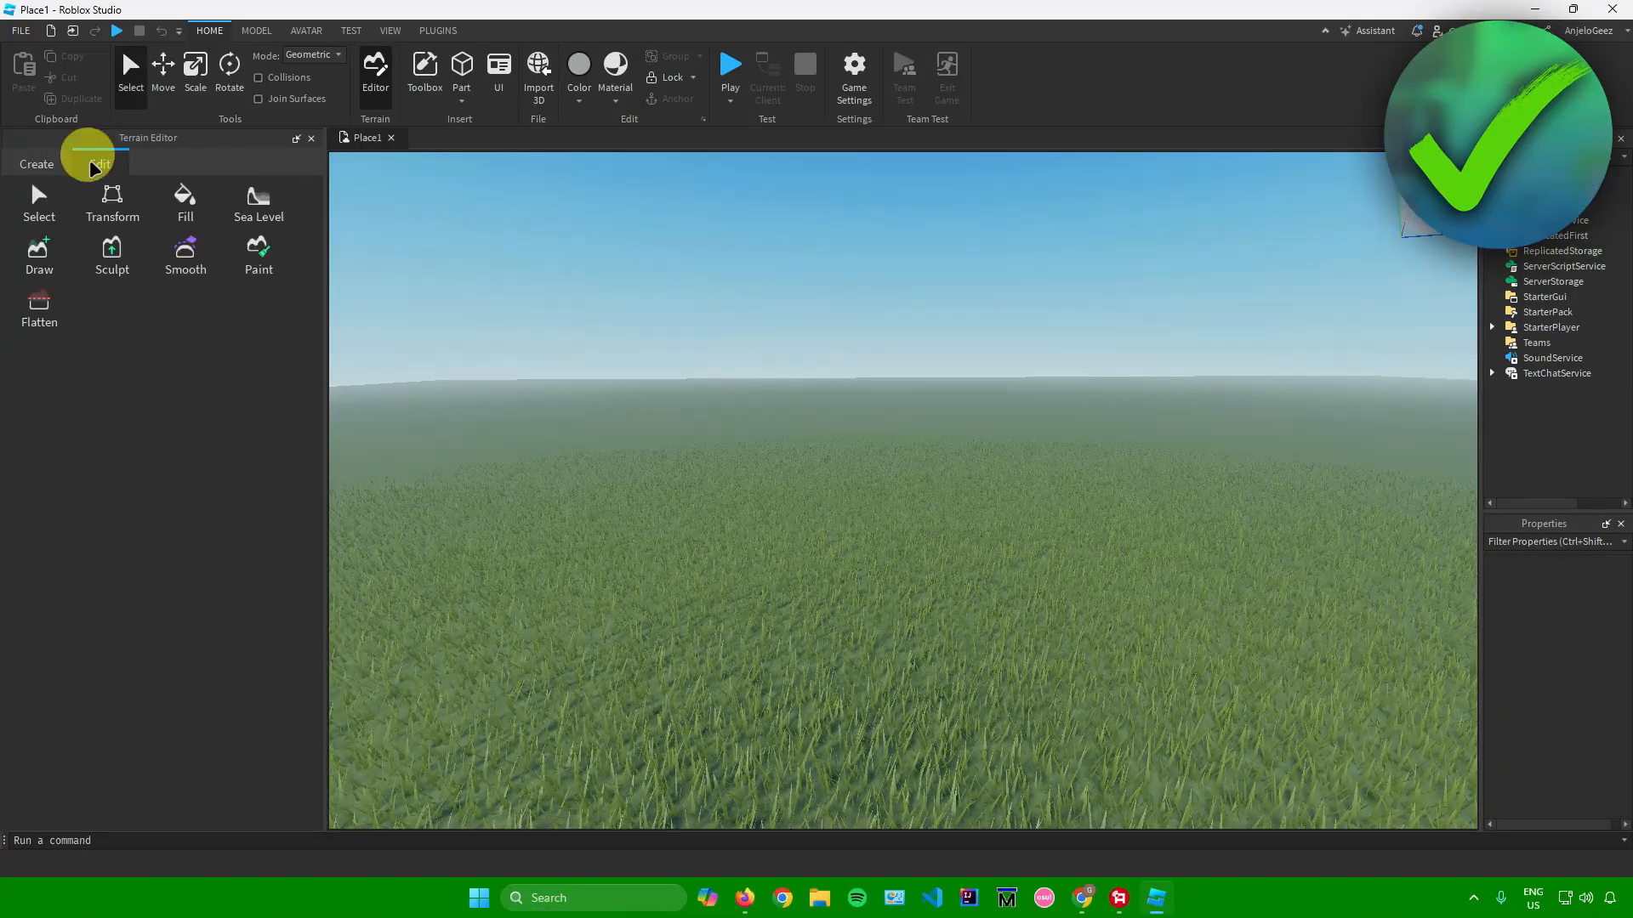
click(185, 198)
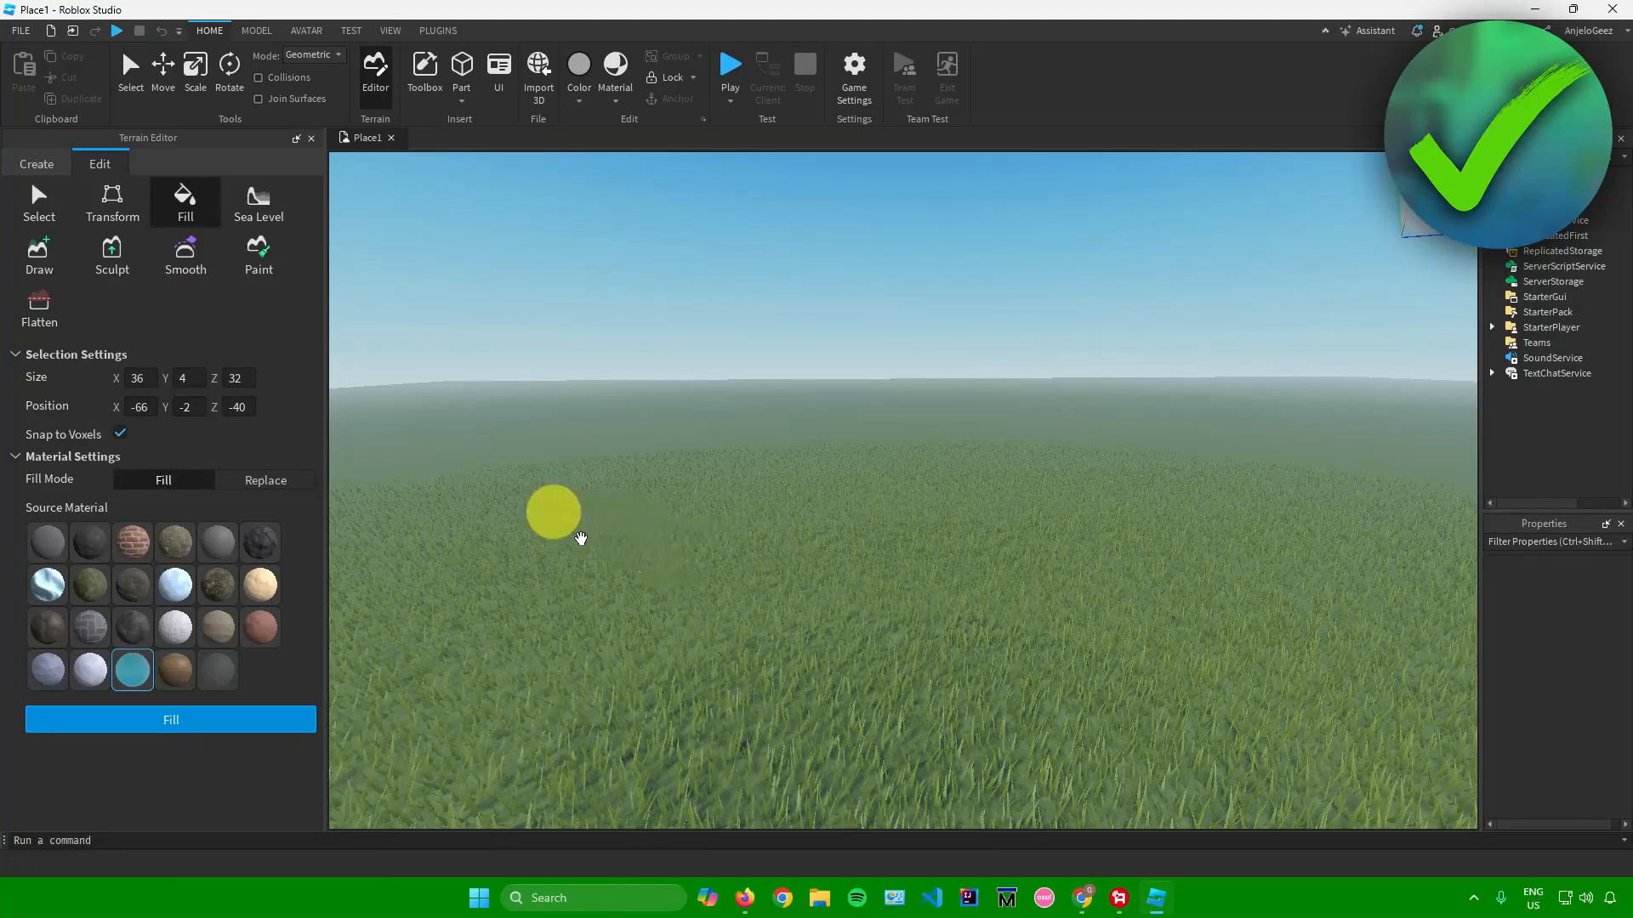
Draw the fill box on the grass, reposition it, and stretch it to 88 by 4 by 140.
drag(552, 510, 1030, 651)
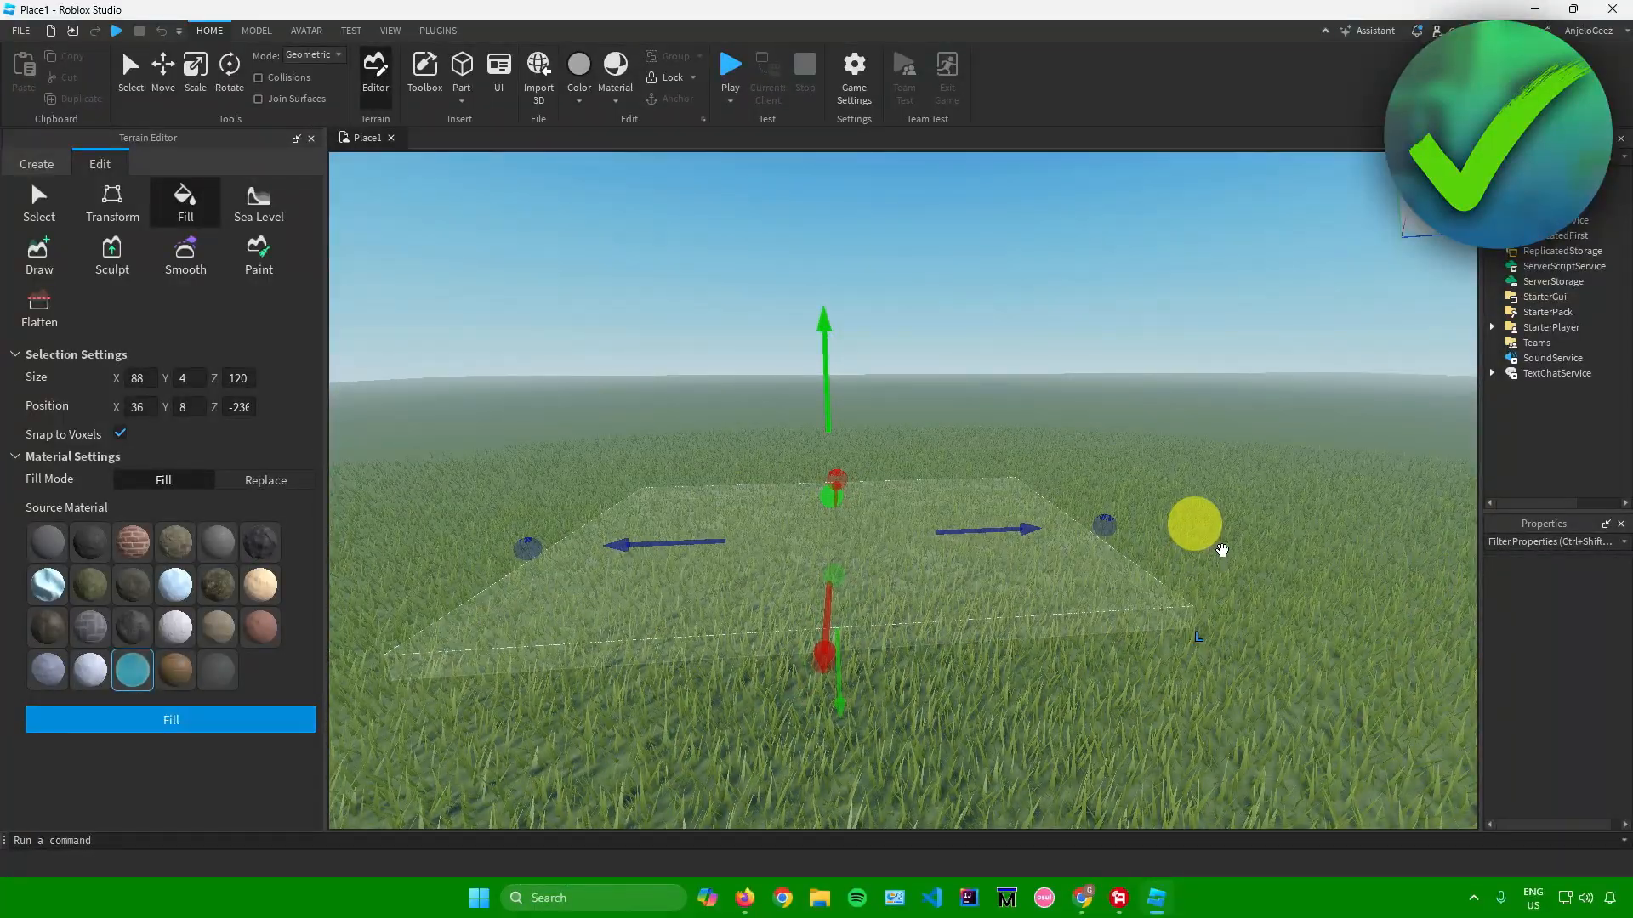
drag(1192, 523, 651, 547)
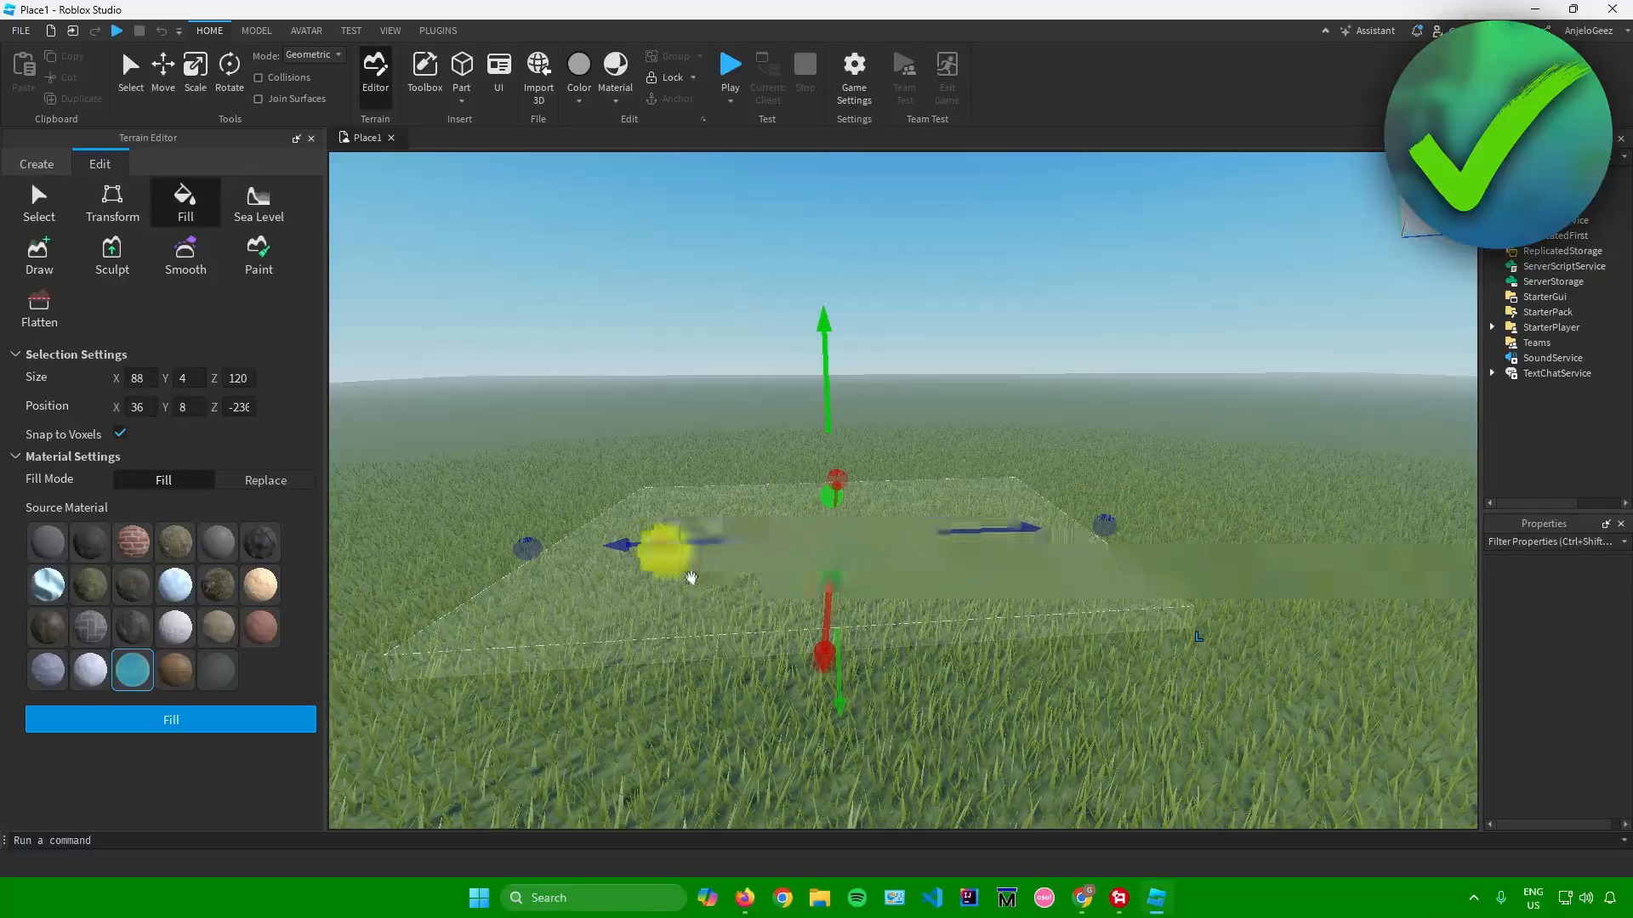
drag(677, 542, 578, 543)
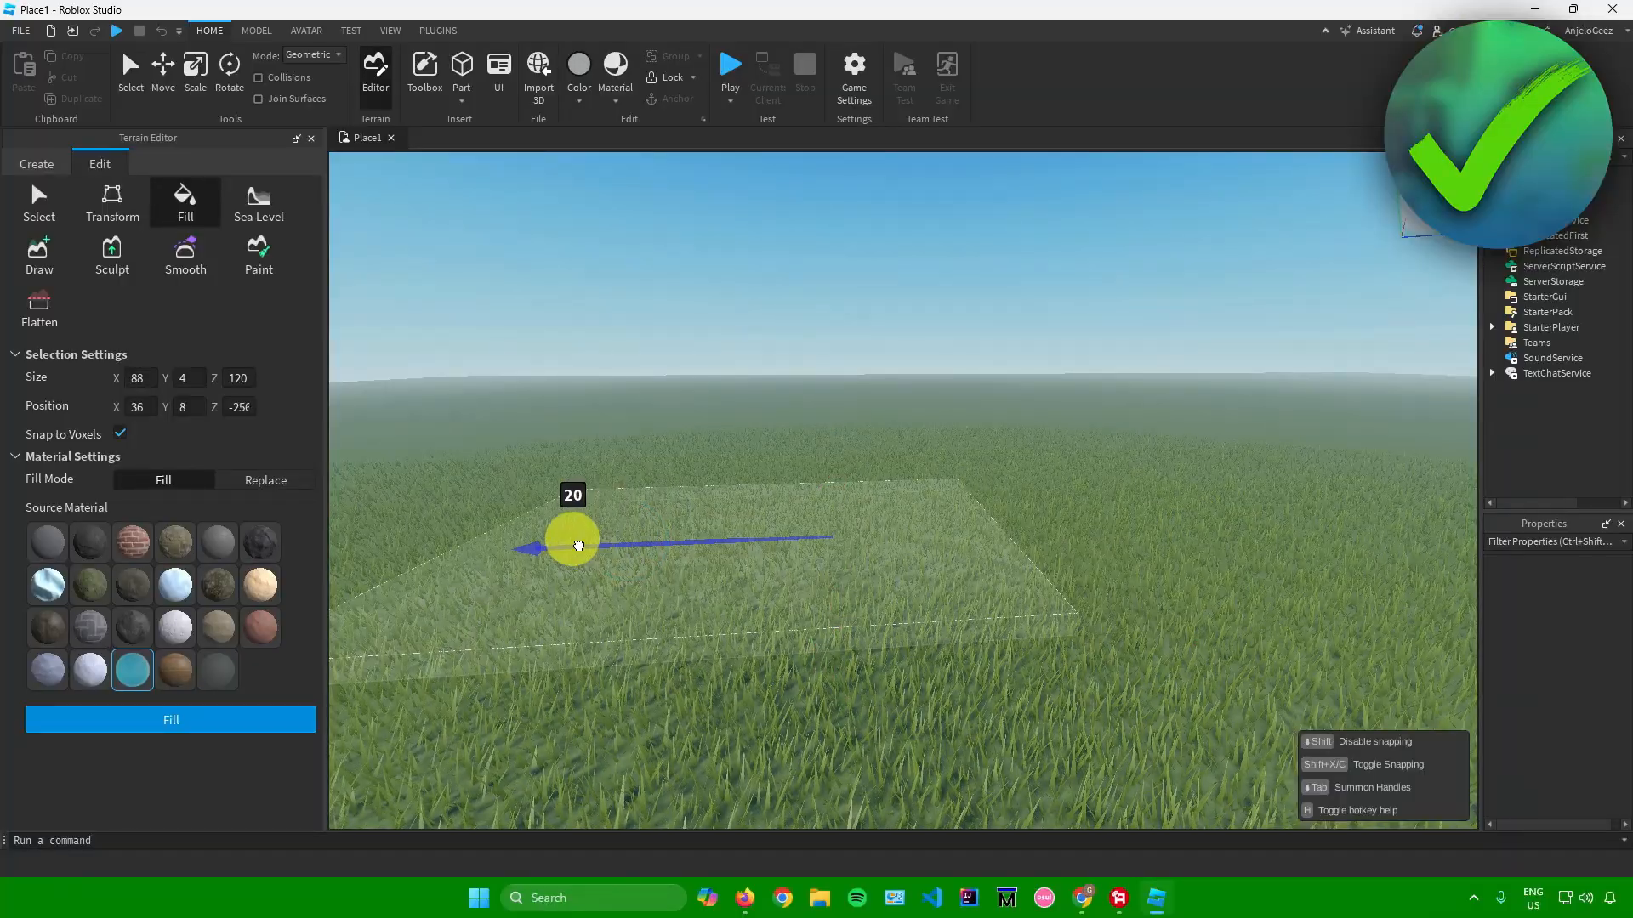
drag(572, 544, 635, 555)
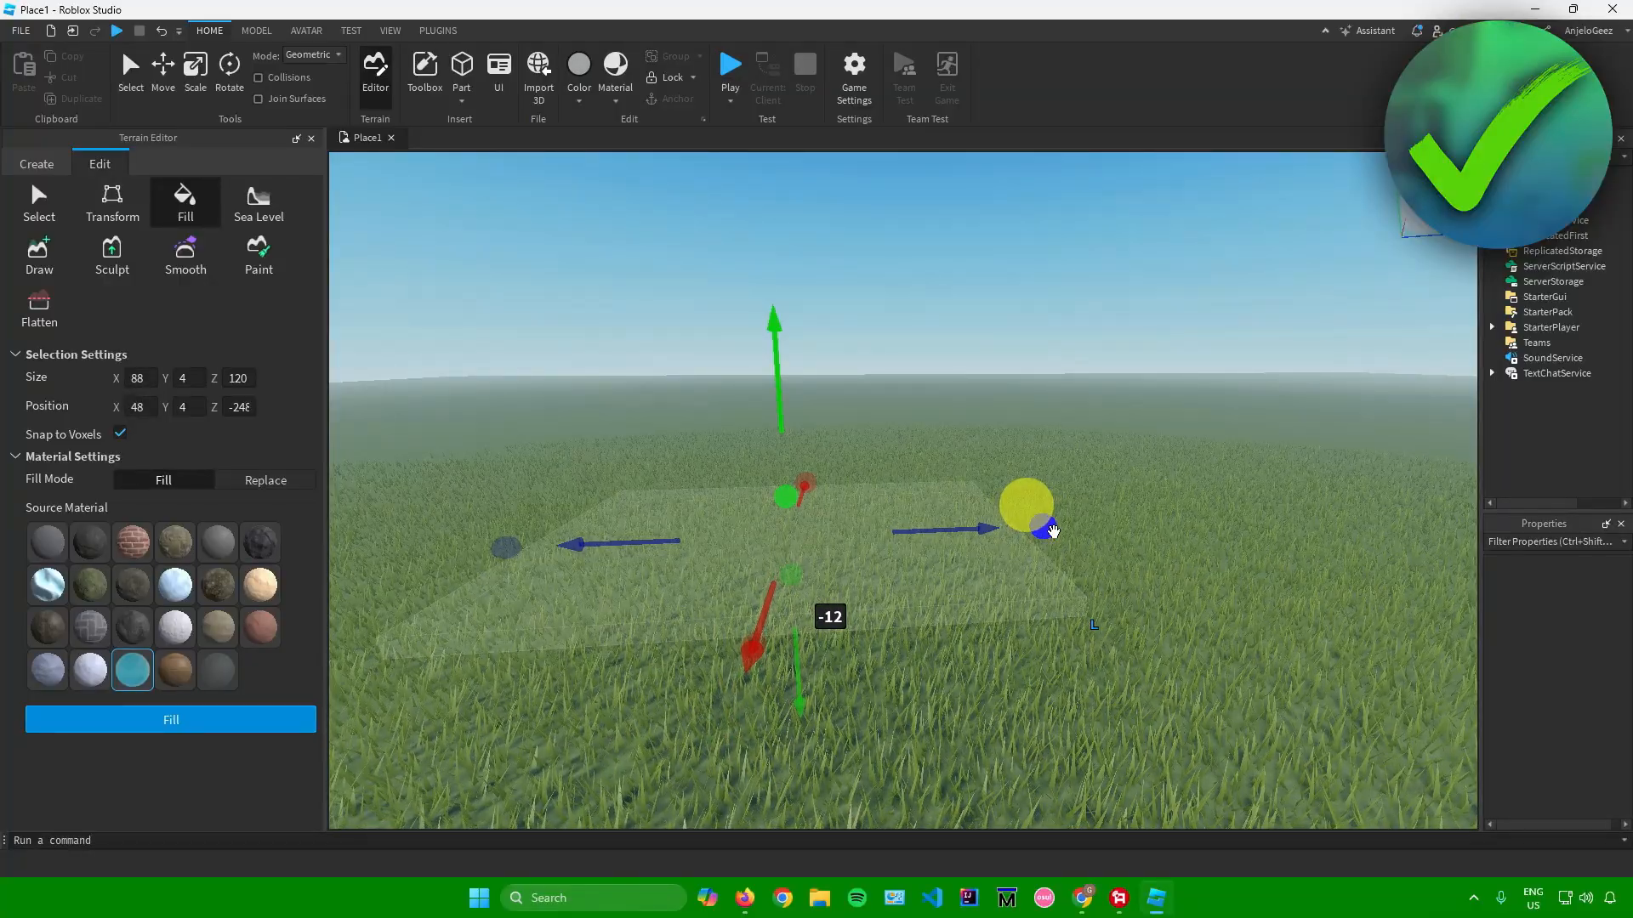
drag(1041, 515, 1136, 529)
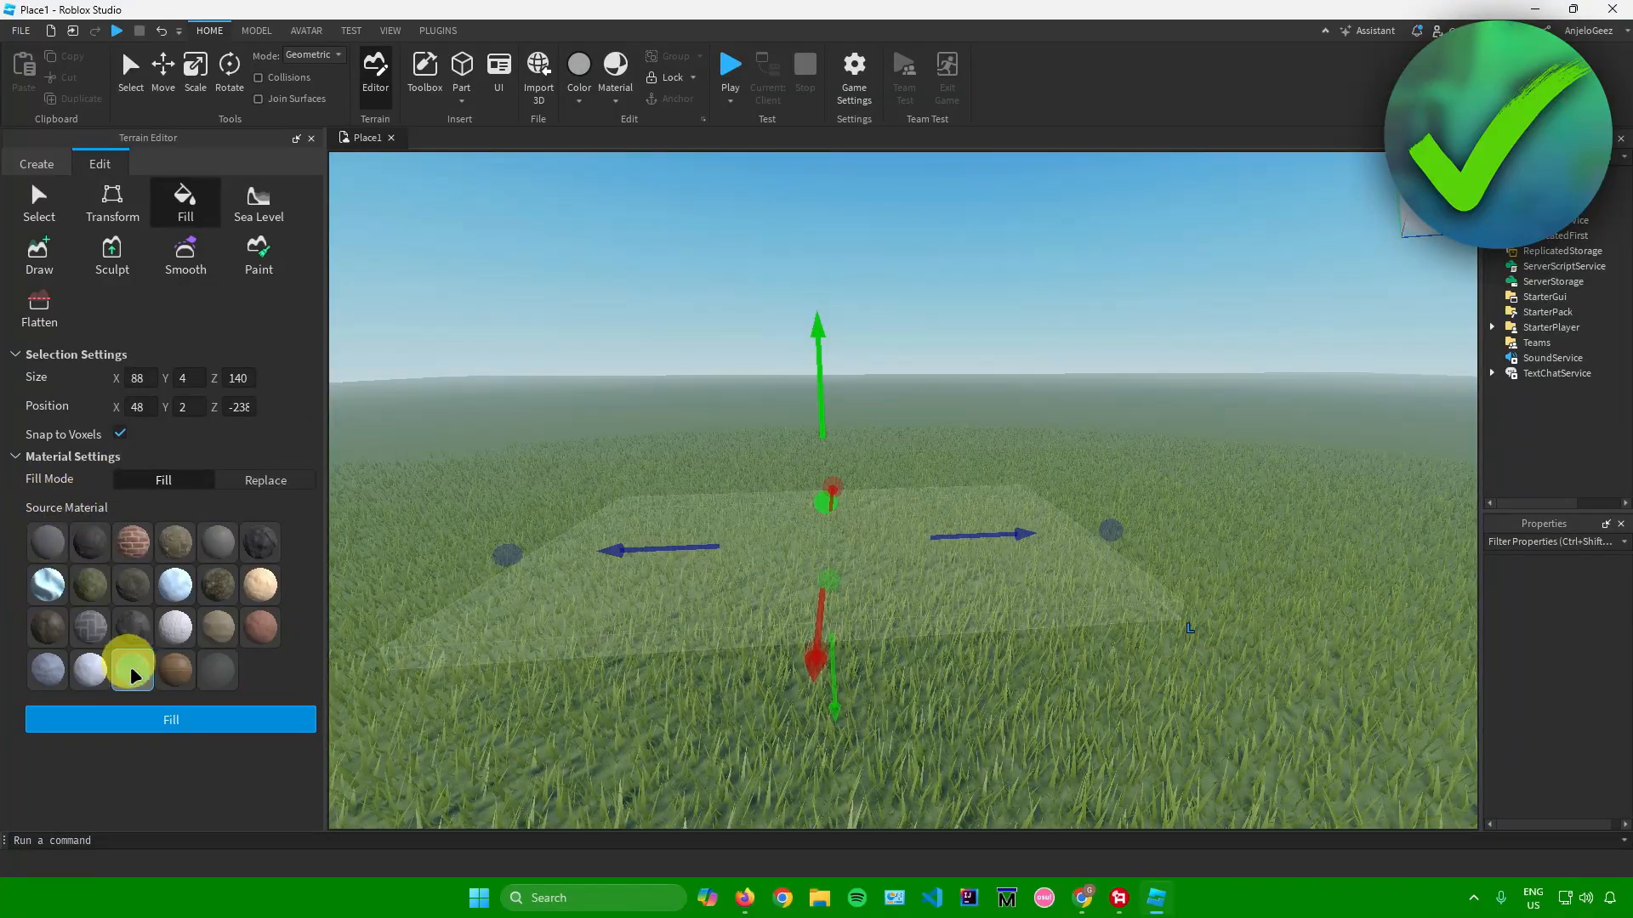
Choose Water as the source material for the 88 by 140 fill region.
click(133, 669)
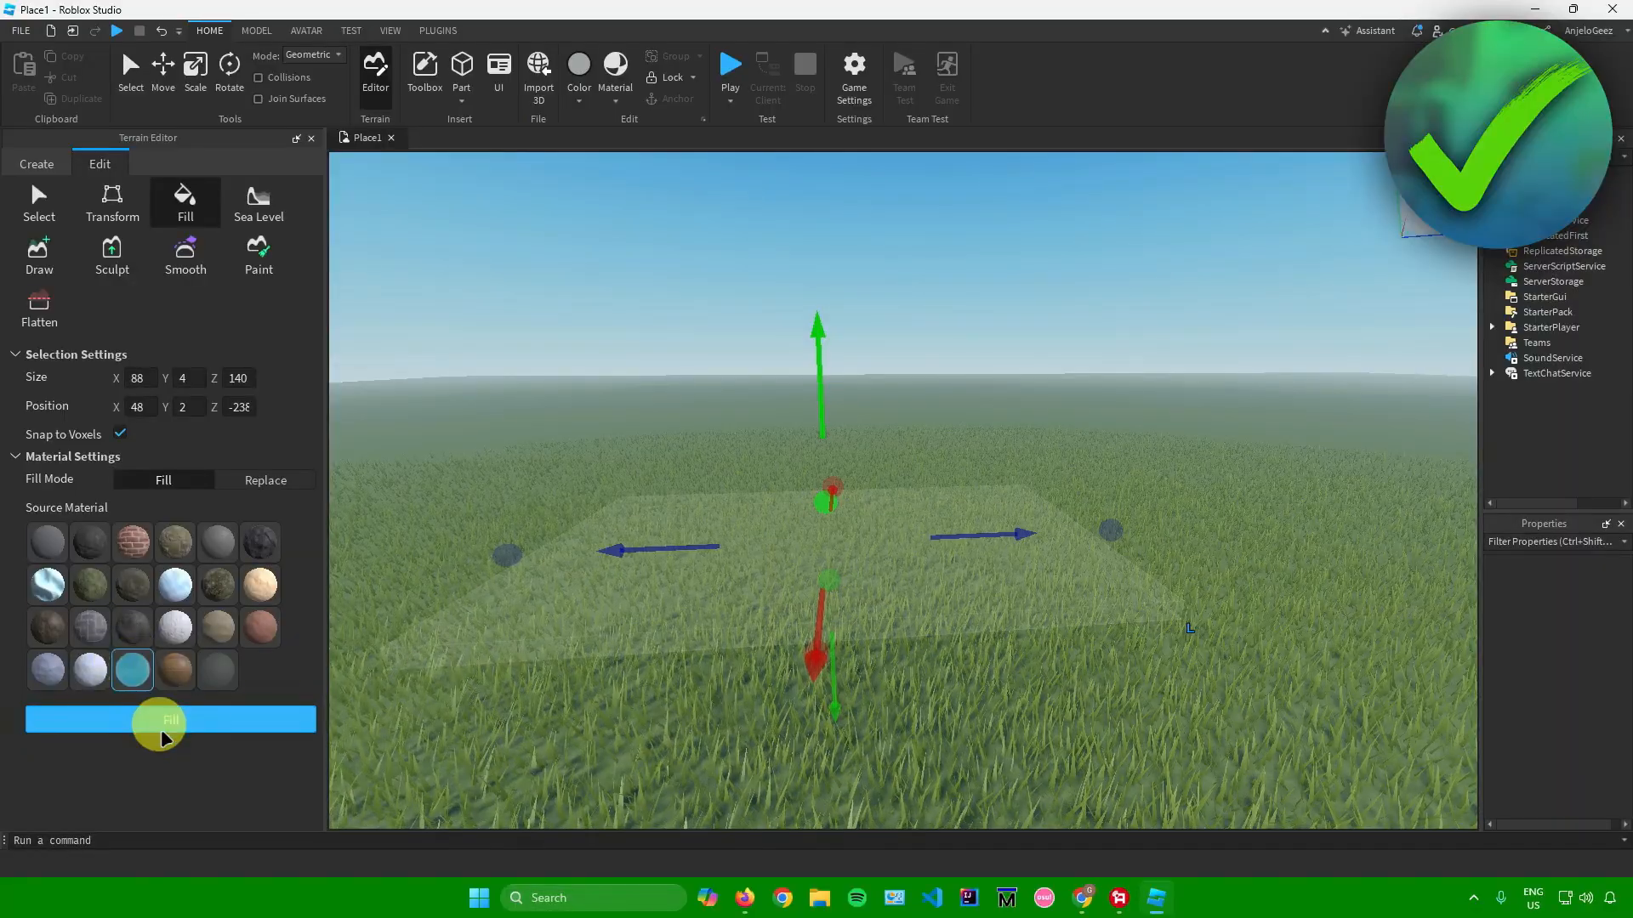